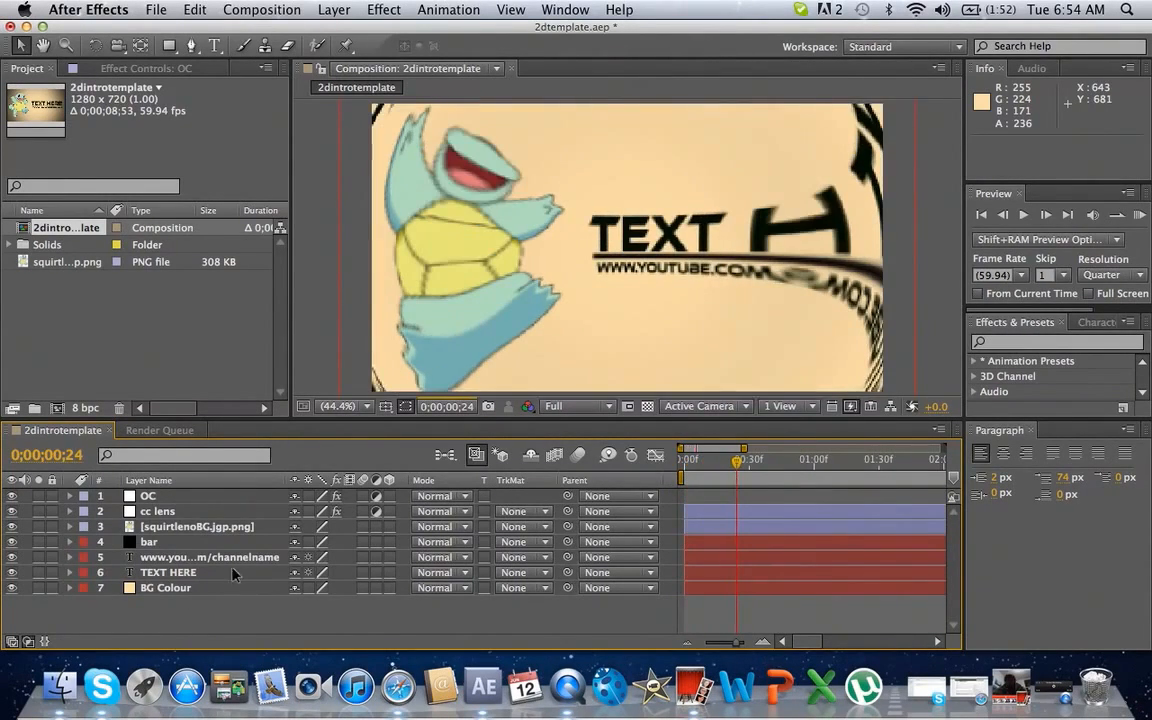
Select the BG Colour layer and set the preview resolution to Quarter
{"action": "left_click", "coordinate": [165, 587]}
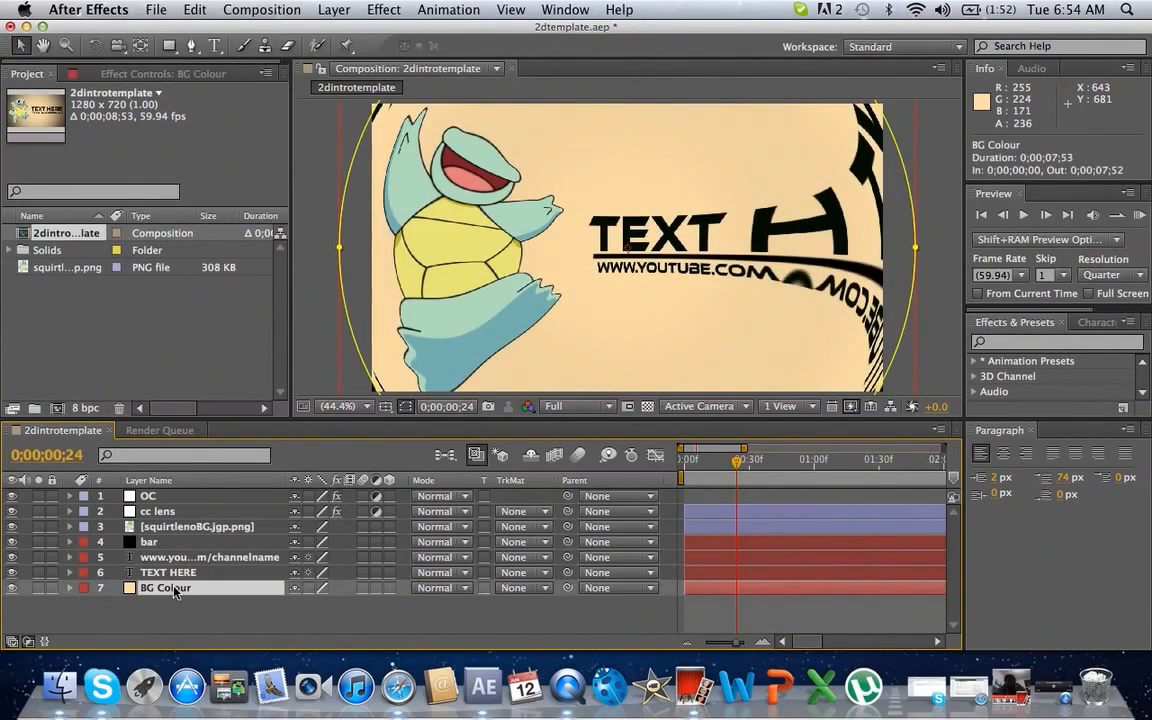
{"action": "left_click", "coordinate": [575, 406]}
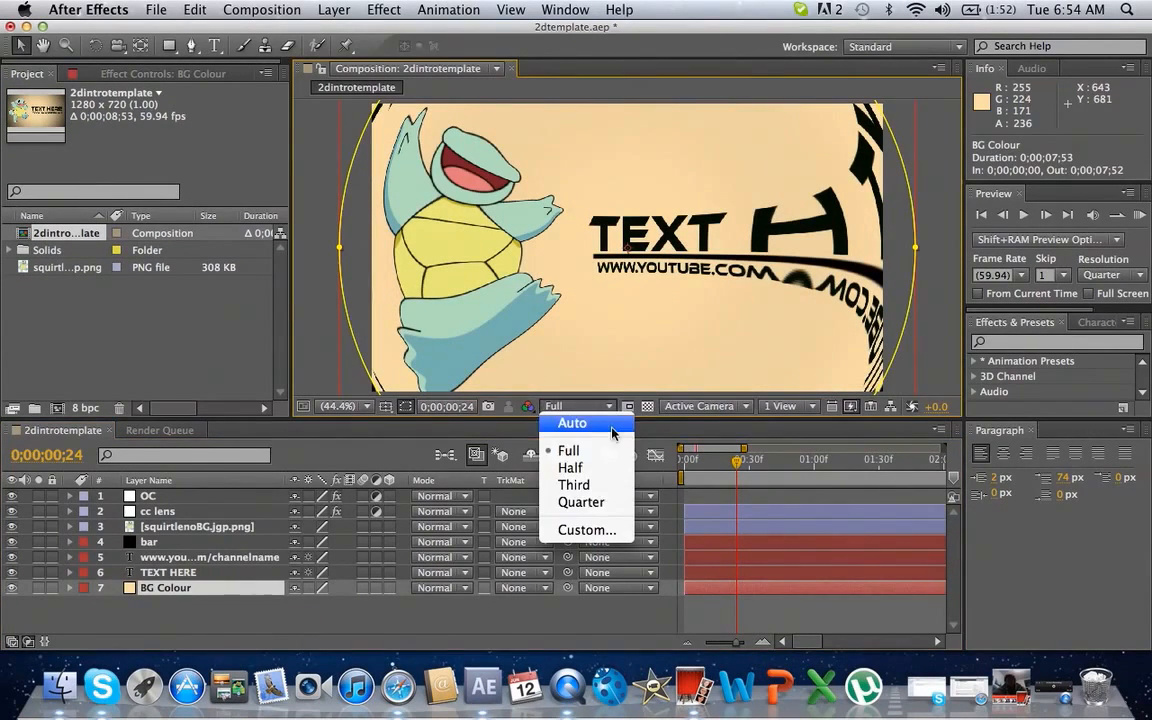
{"action": "left_click", "coordinate": [581, 502]}
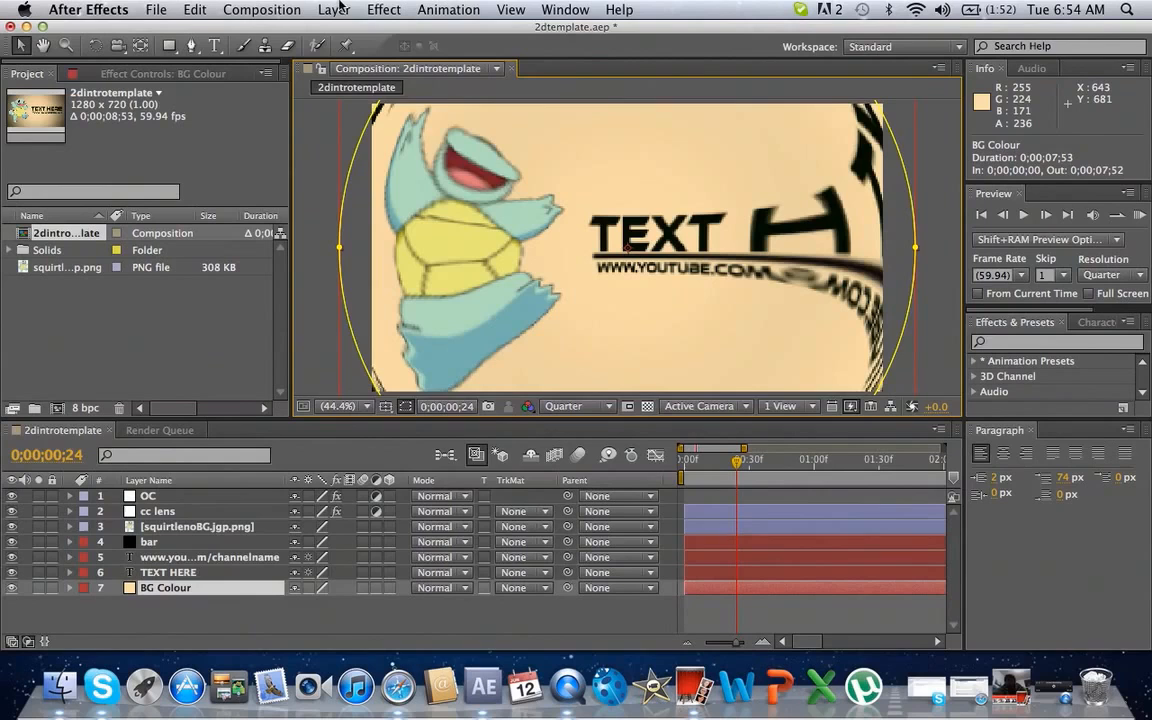
{"action": "left_click", "coordinate": [334, 9]}
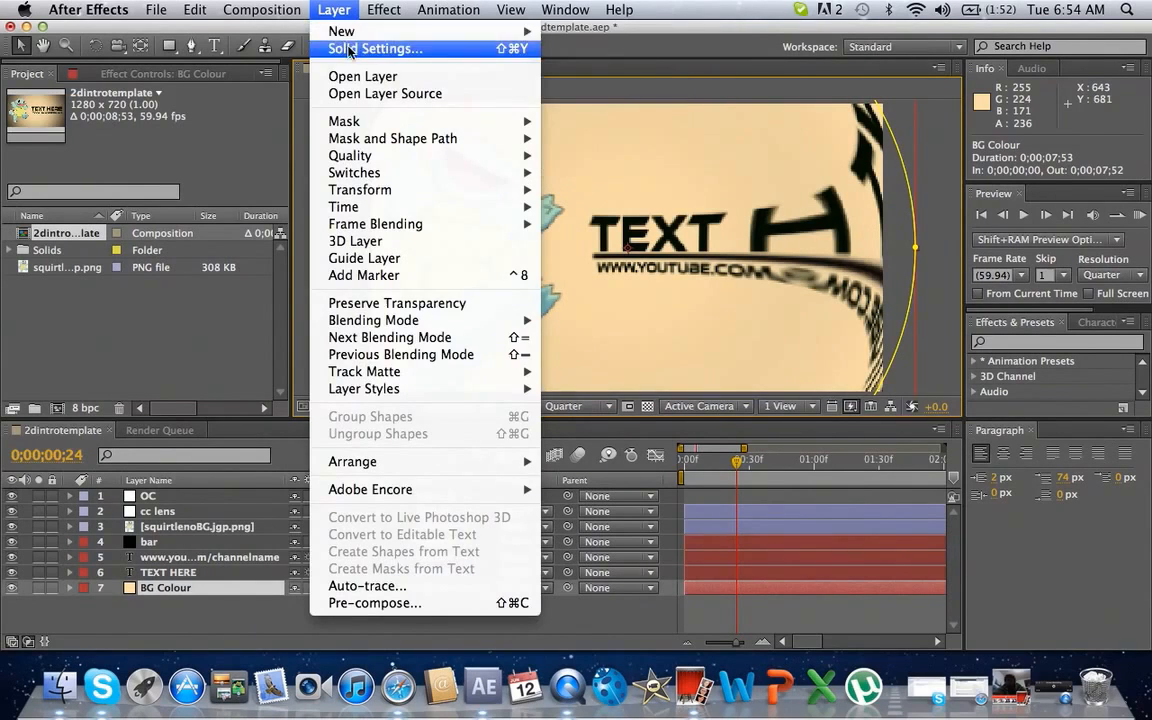
{"action": "left_click", "coordinate": [375, 48]}
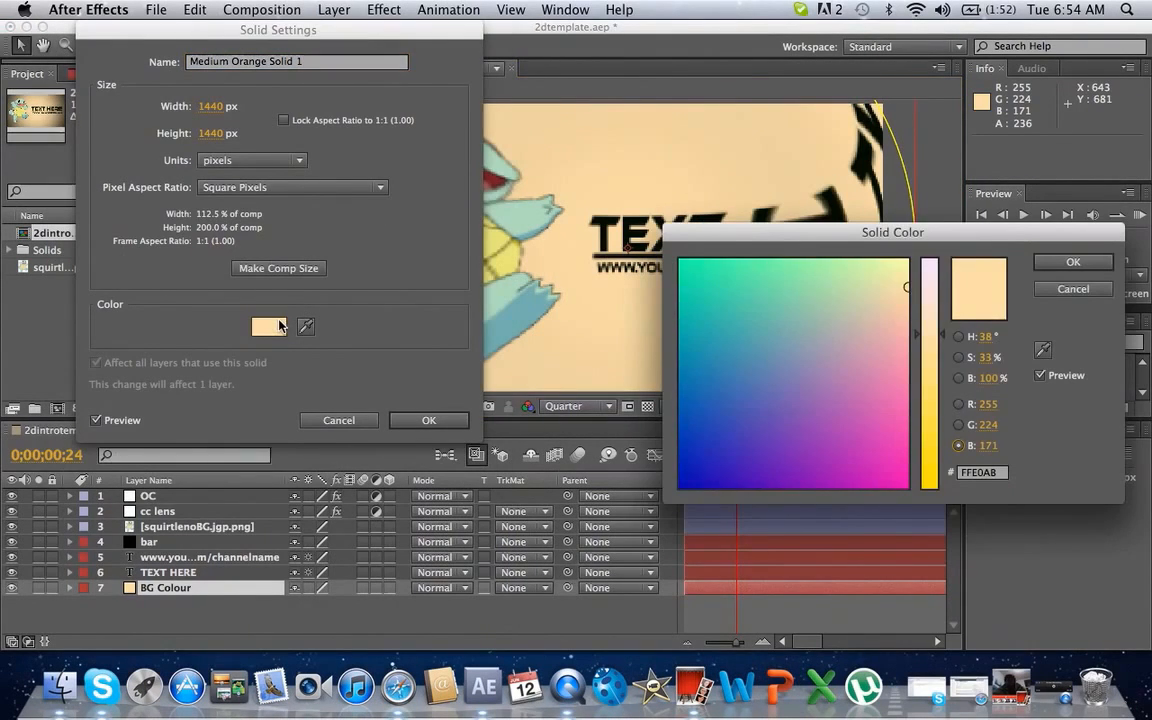
{"action": "left_click", "coordinate": [744, 201]}
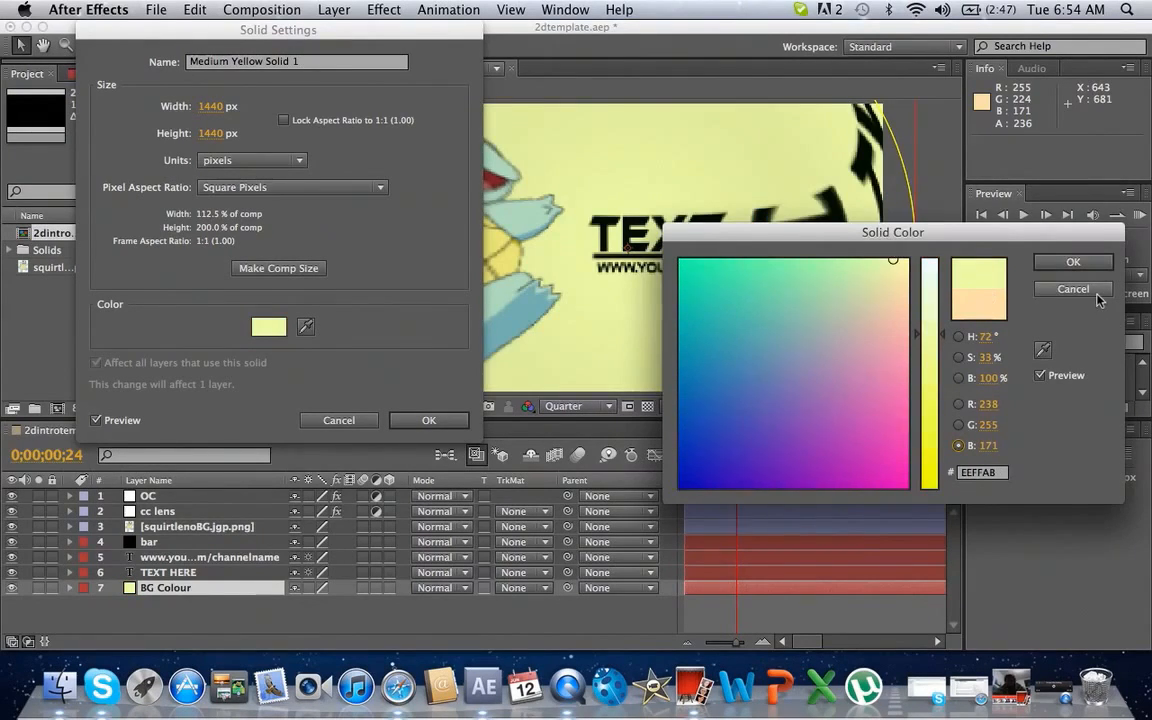
{"action": "left_click", "coordinate": [1073, 289]}
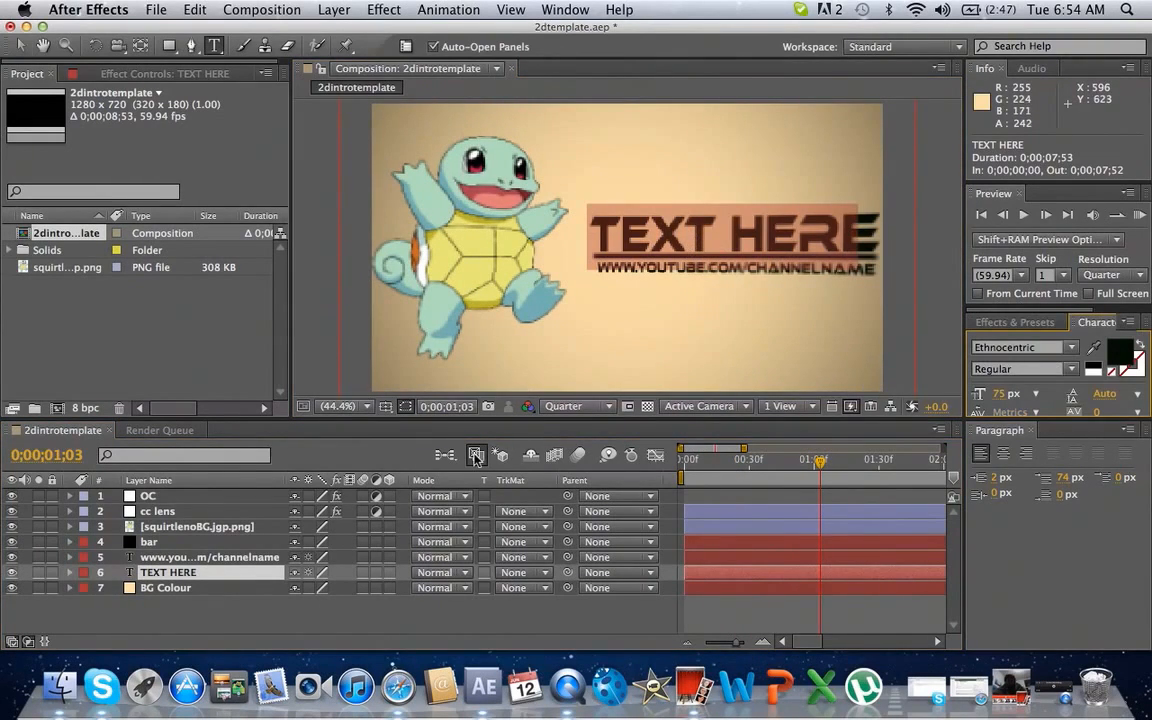
{"action": "mouse_move", "coordinate": [477, 455]}
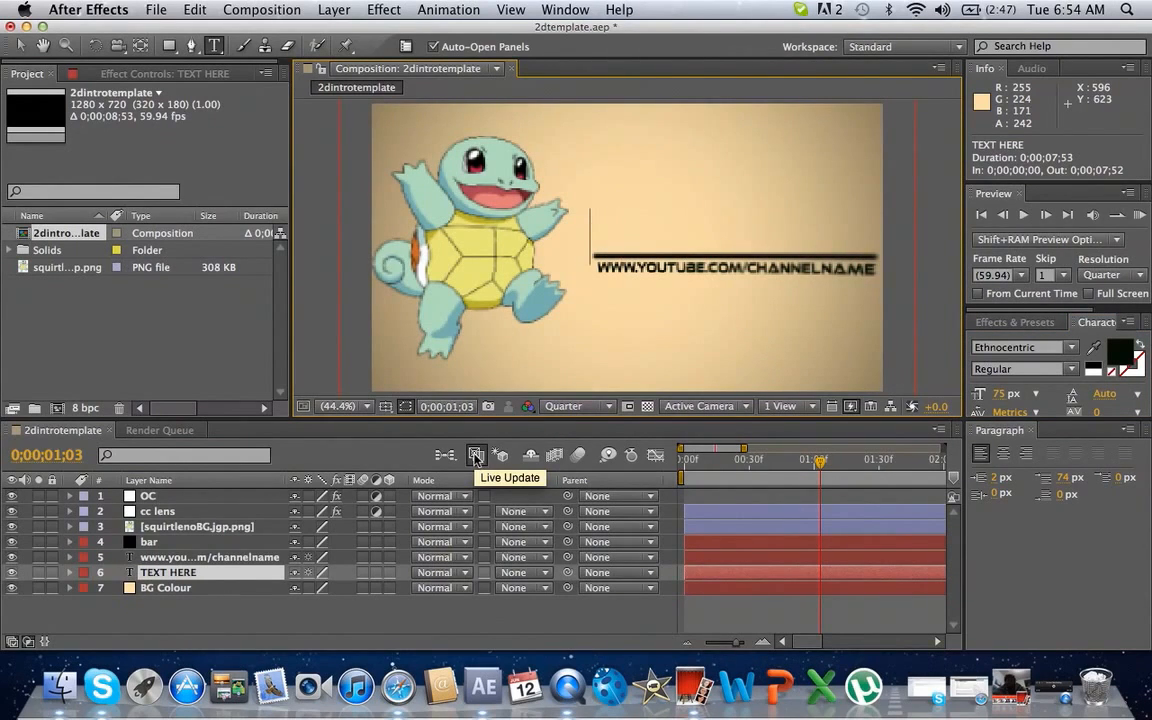
Retype the TEXT HERE title and enlarge its Ethnocentric font to 94 px
{"action": "type", "text": "T3E"}
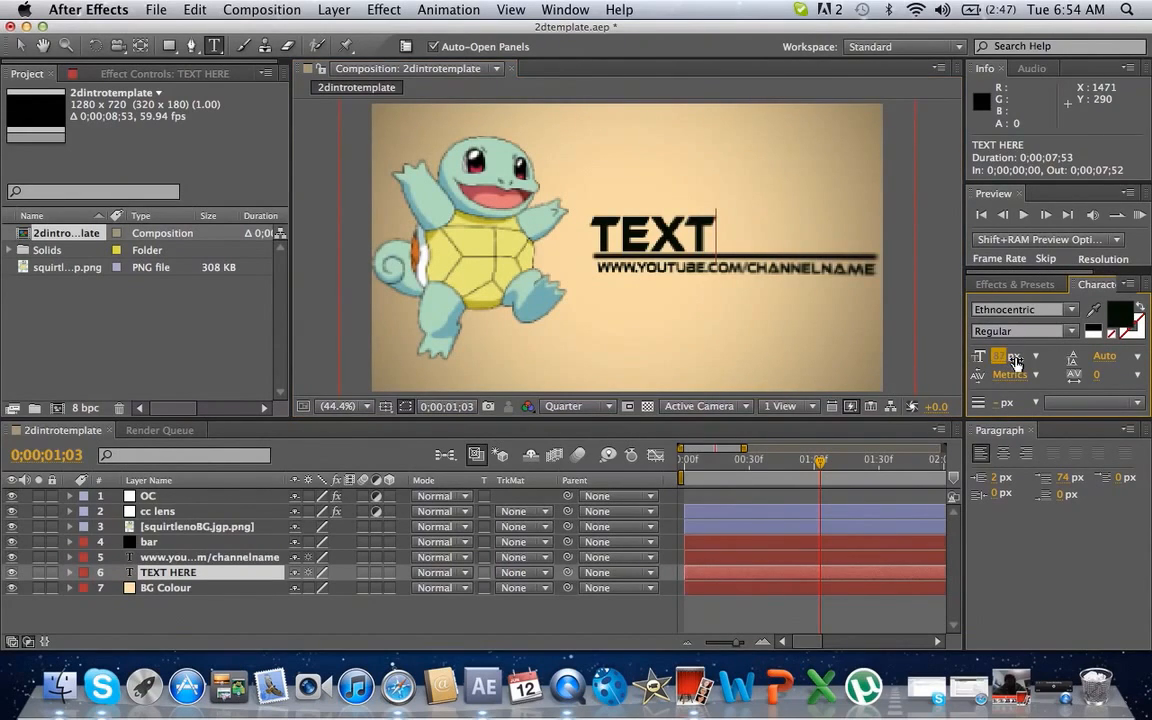
{"action": "left_click", "coordinate": [998, 355]}
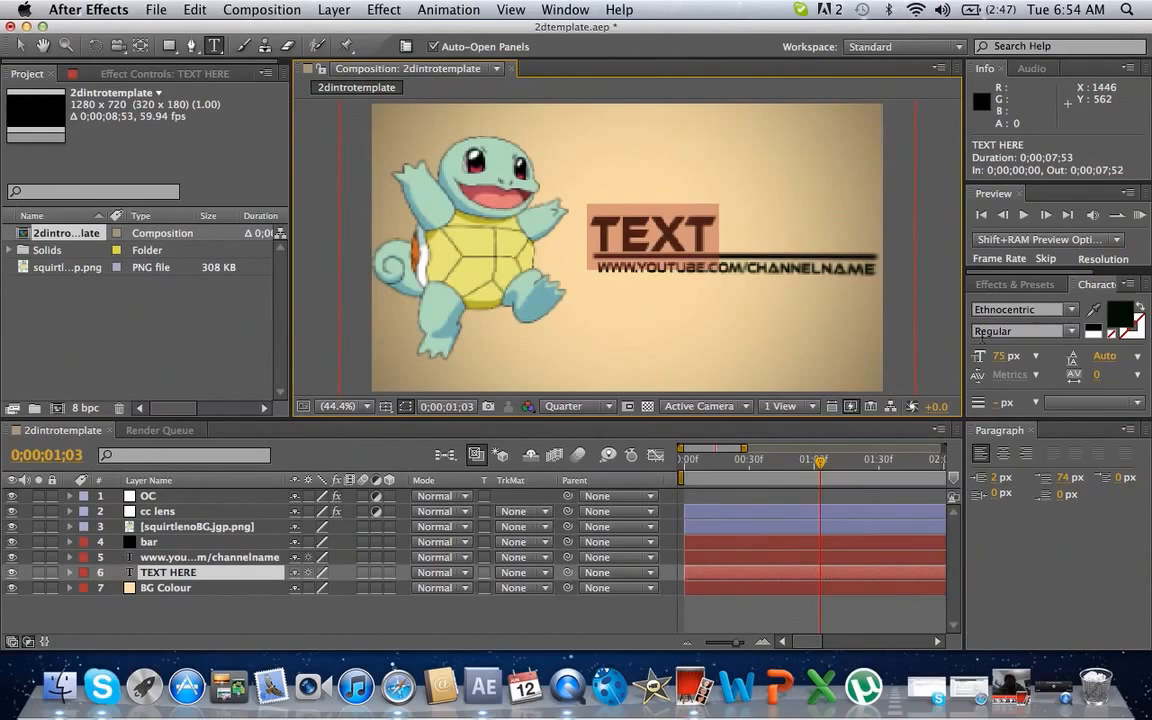
{"action": "type", "text": "160"}
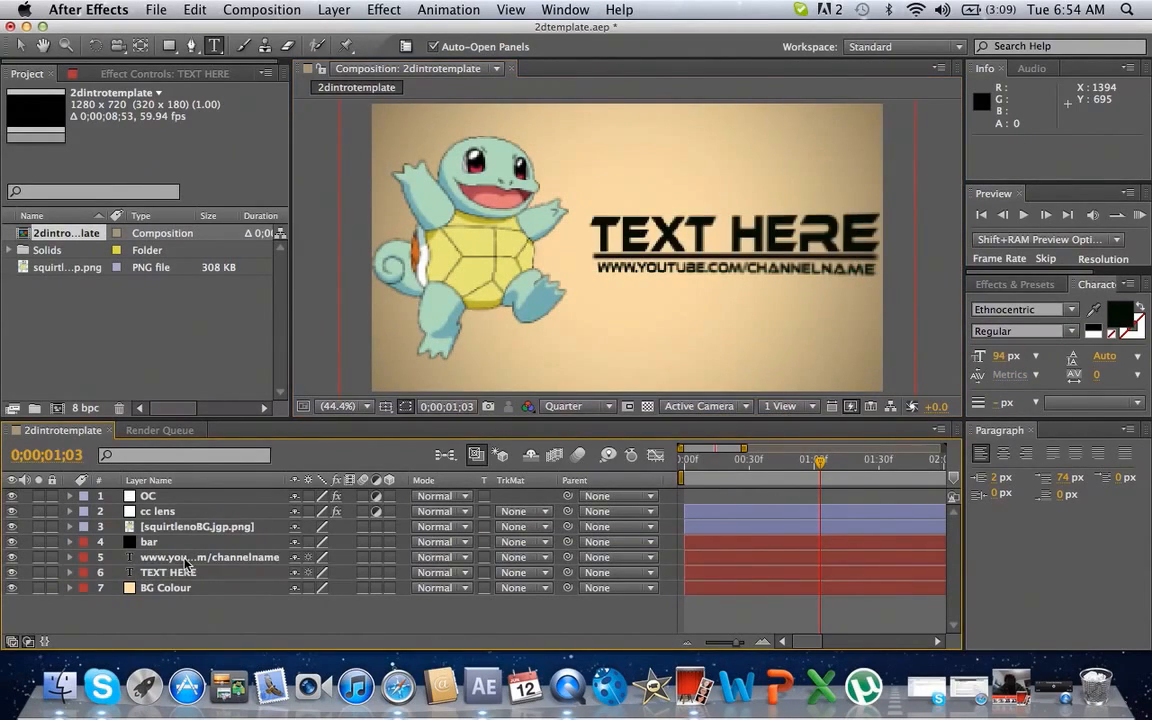
Parent the bar, channel URL and TEXT HERE layers to the squirtleBG image layer
{"action": "left_click", "coordinate": [208, 557]}
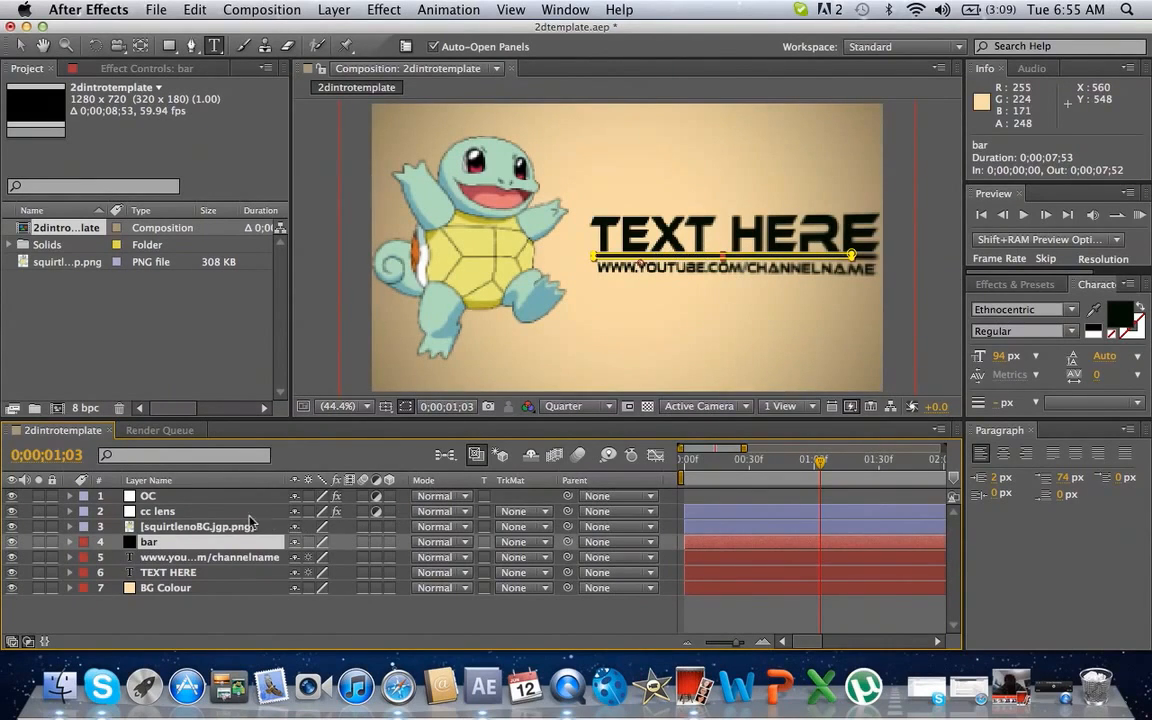
{"action": "left_click", "coordinate": [208, 557]}
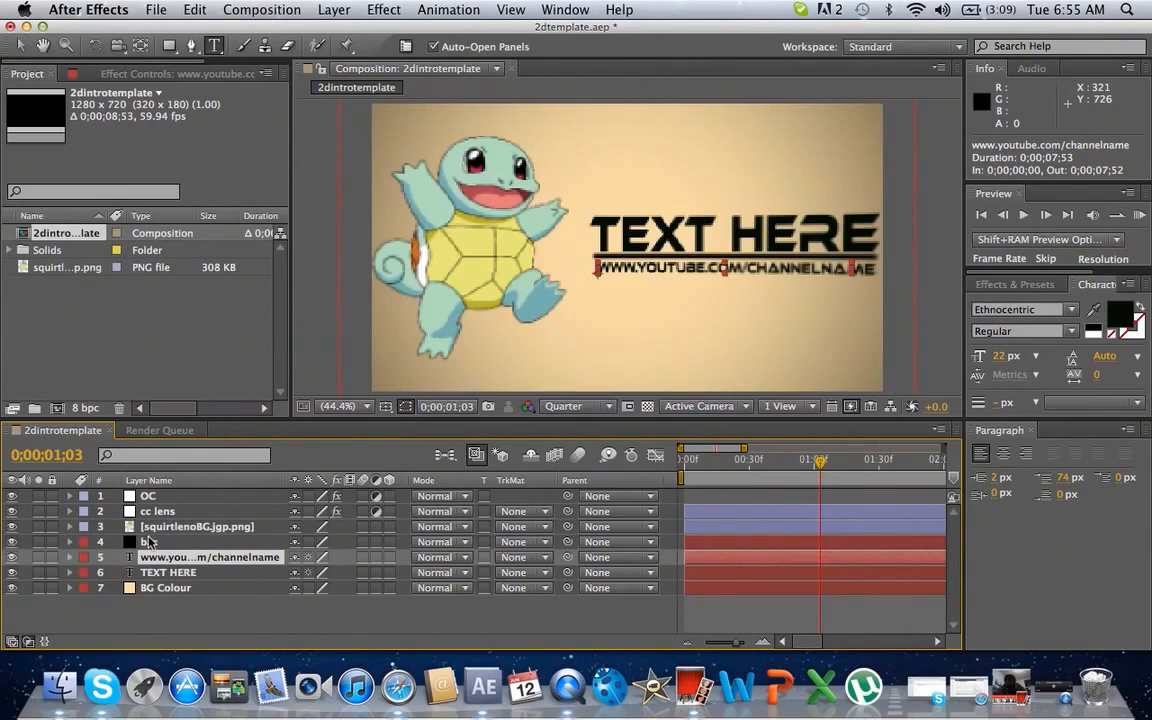
{"action": "left_click", "coordinate": [196, 526]}
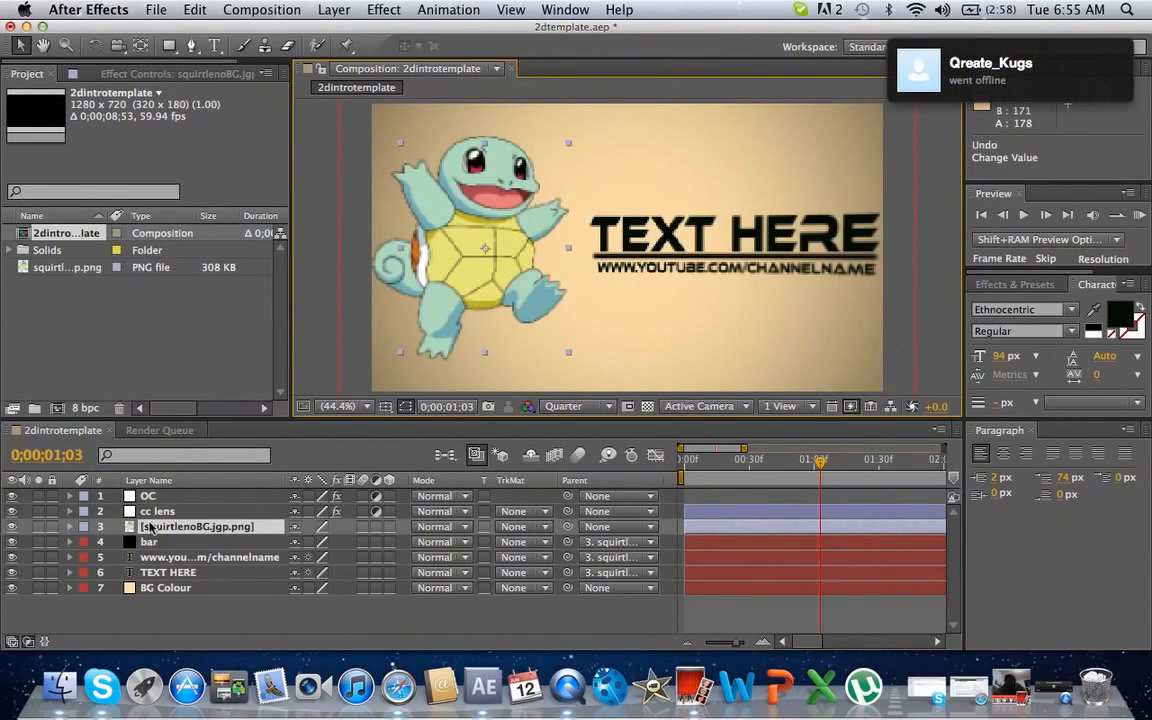
Add a wiggle(2,4) expression to the Squirtle image layer's Position
{"action": "left_click", "coordinate": [70, 526]}
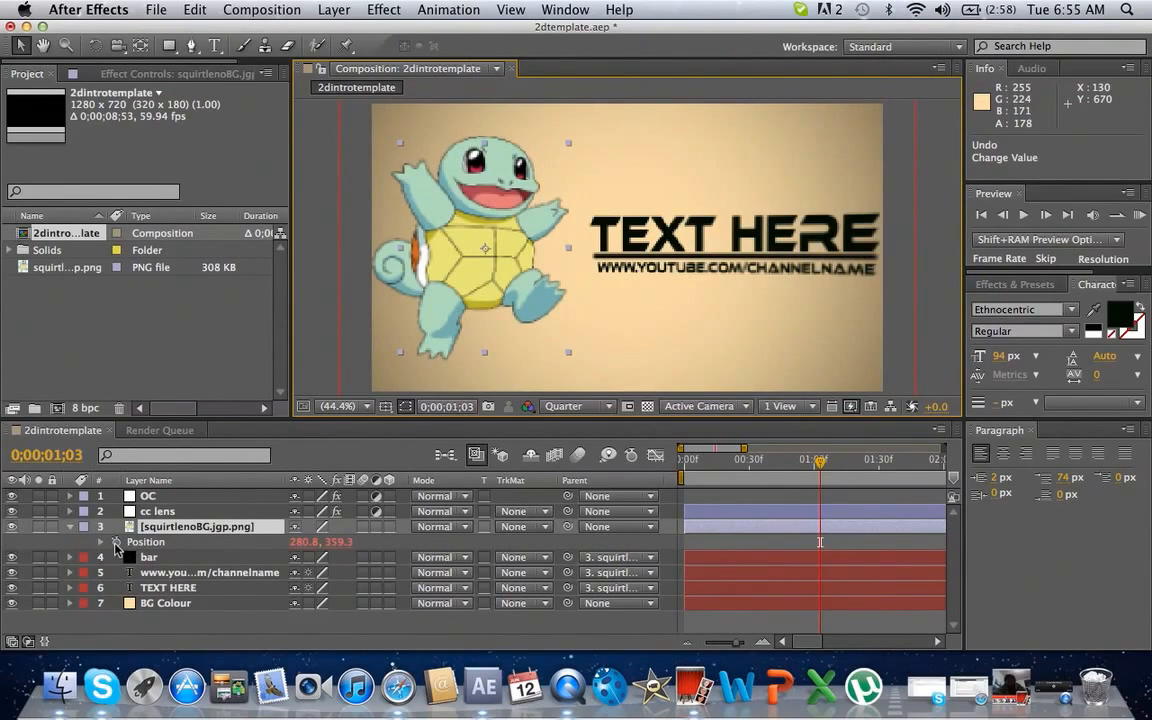
{"action": "mouse_move", "coordinate": [116, 551]}
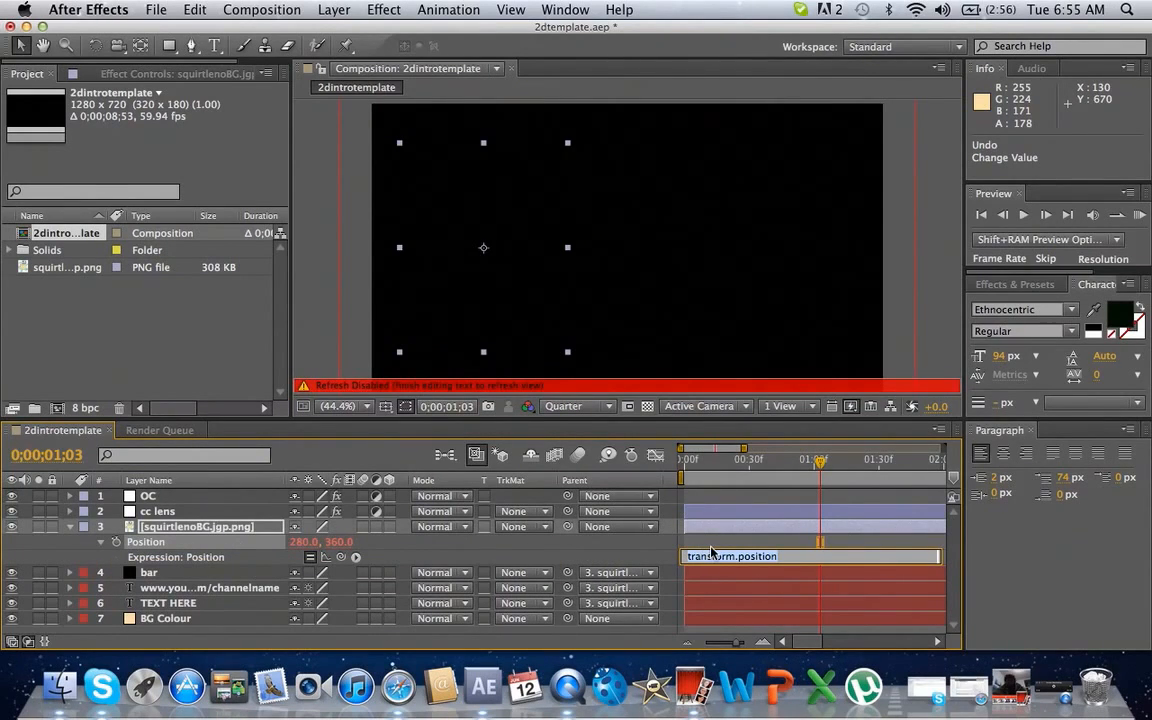
{"action": "type", "text": "wiggle"}
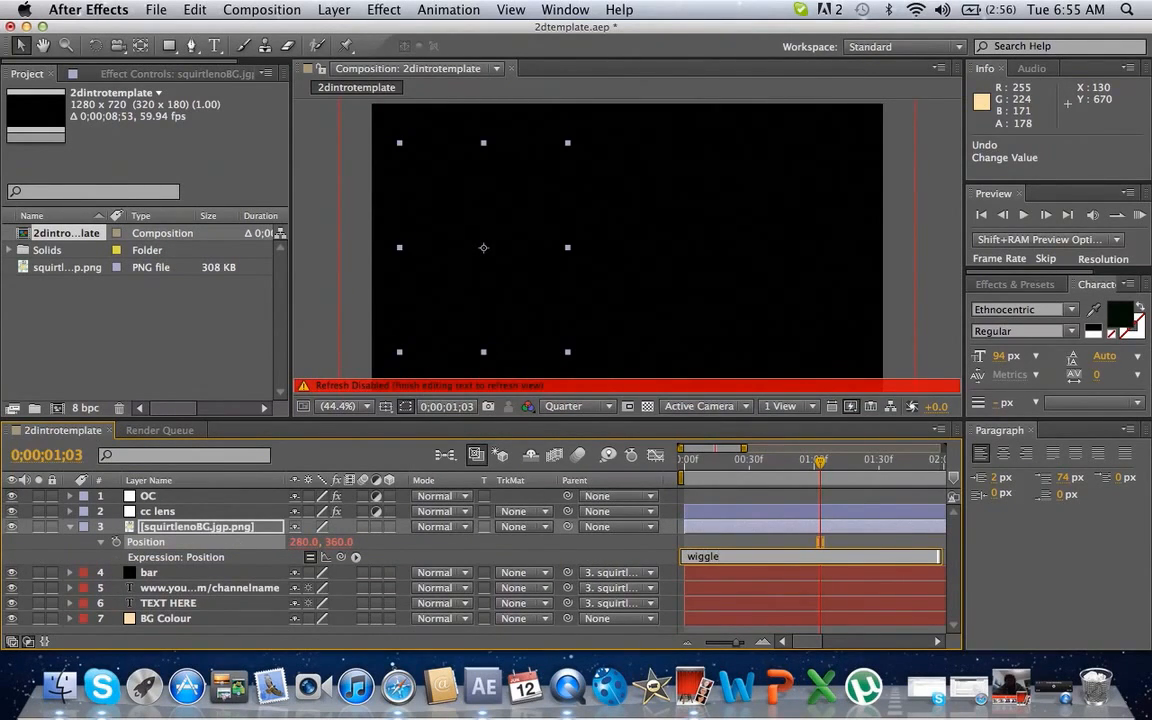
{"action": "type", "text": "("}
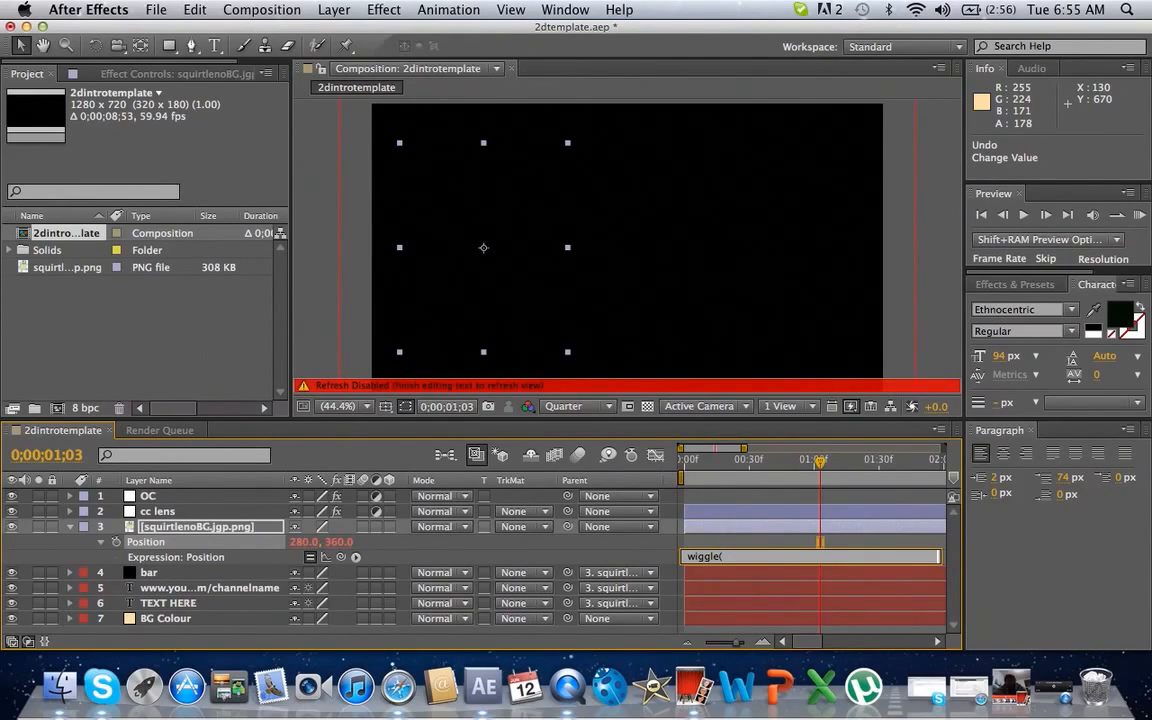
{"action": "type", "text": "2,4"}
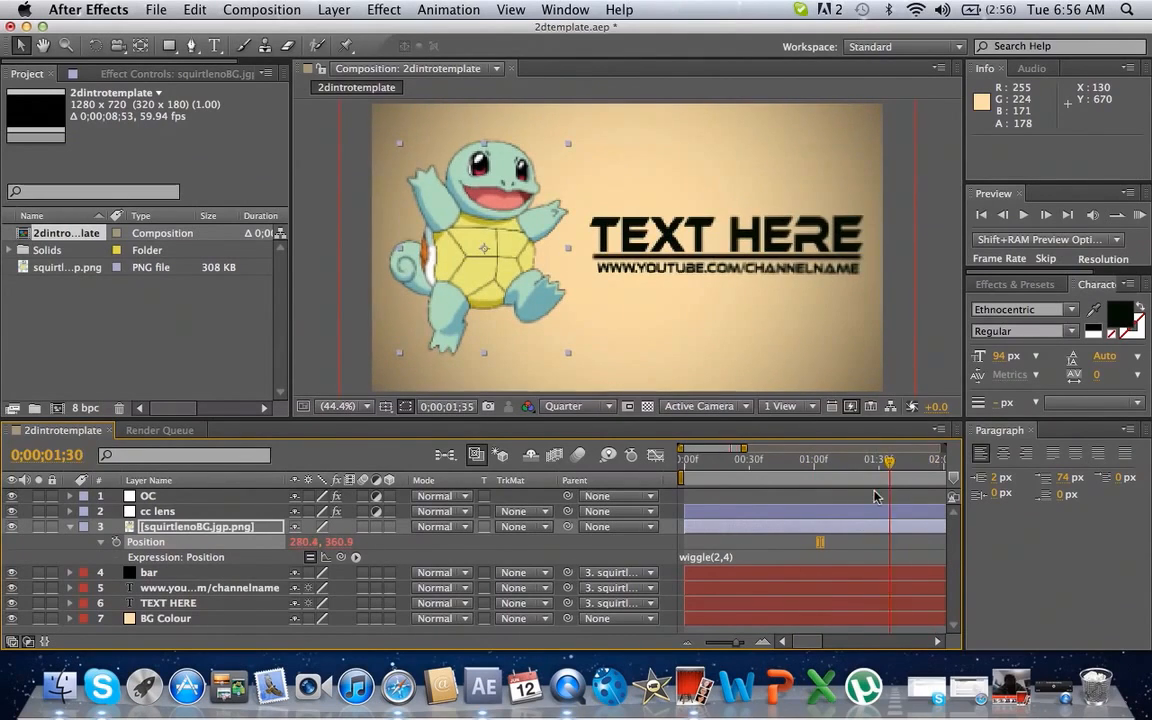
Change the Position expression to wiggle(10,20) and preview near the timeline start
{"action": "left_click_drag", "start_coordinate": [888, 460], "coordinate": [850, 460]}
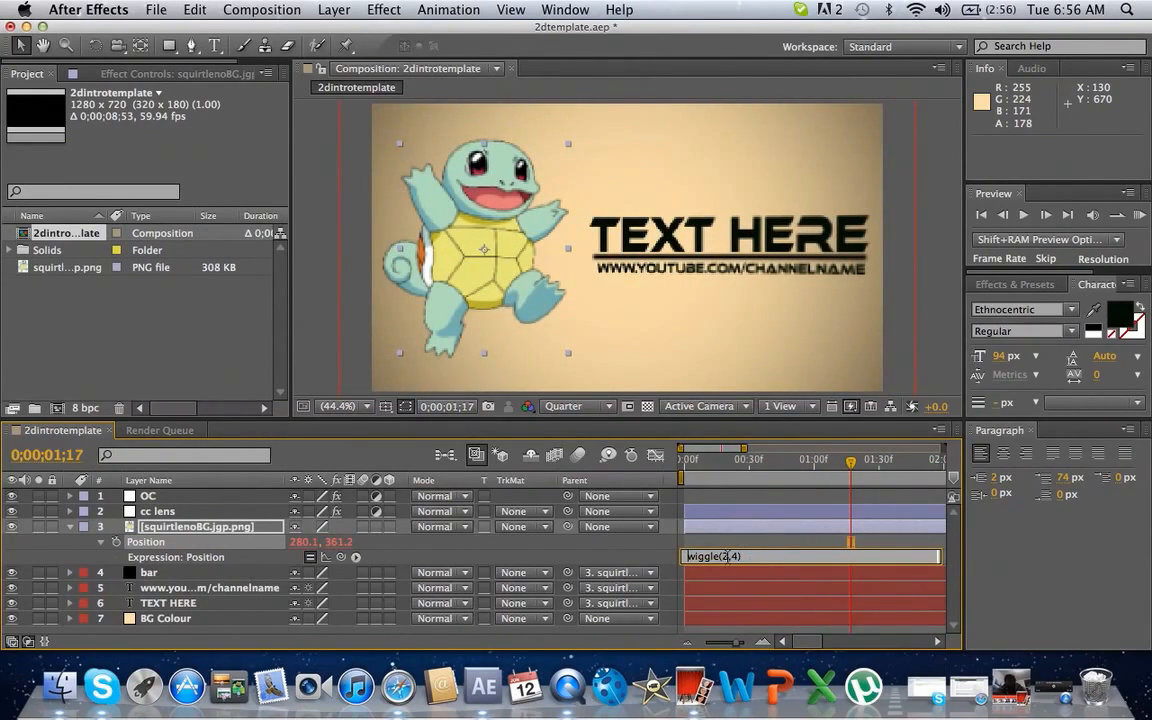
{"action": "type", "text": "10,20"}
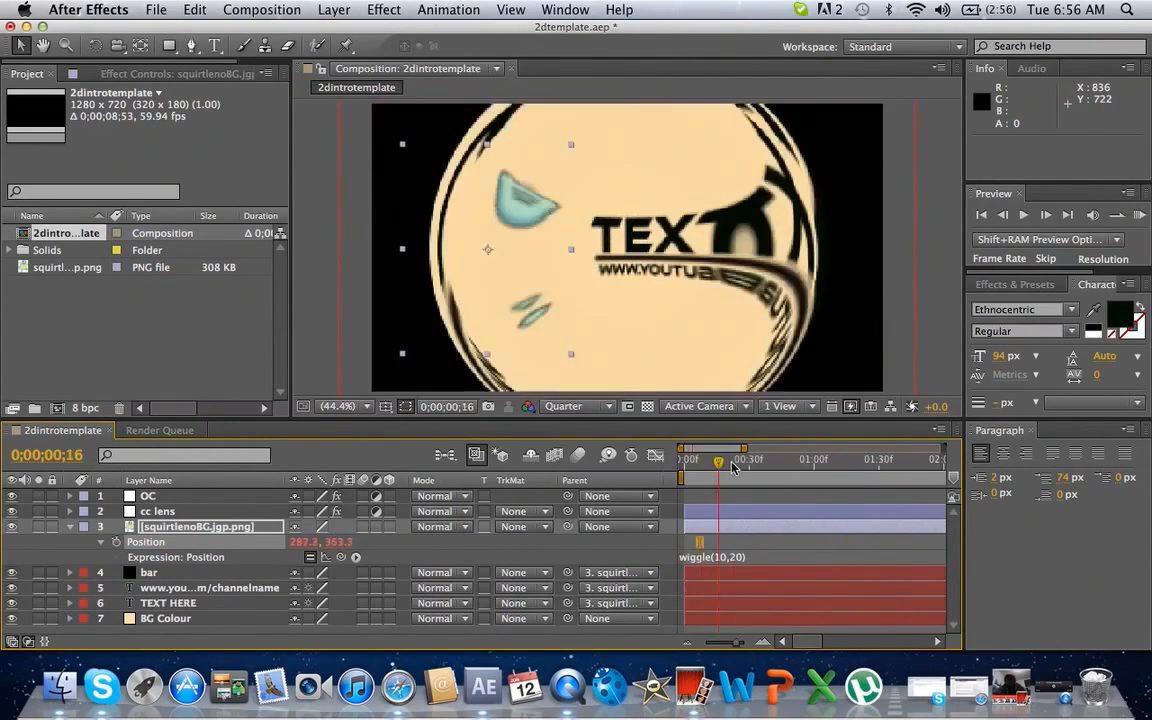
{"action": "left_click", "coordinate": [818, 460]}
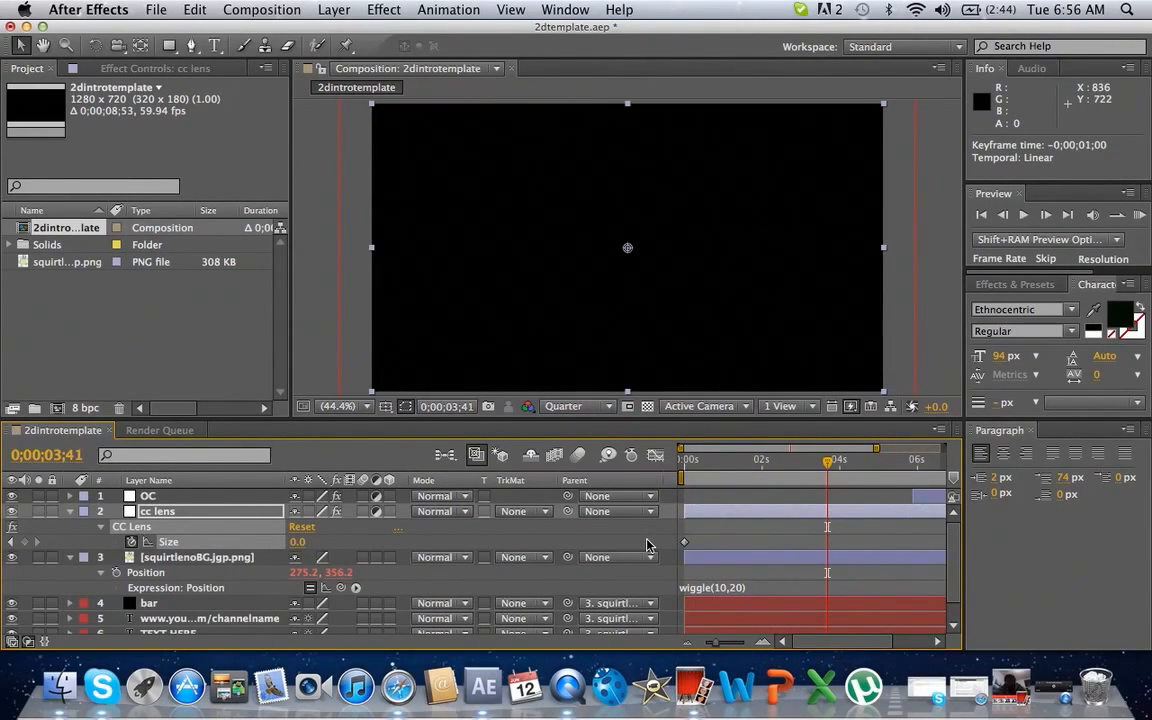
{"action": "mouse_move", "coordinate": [540, 443]}
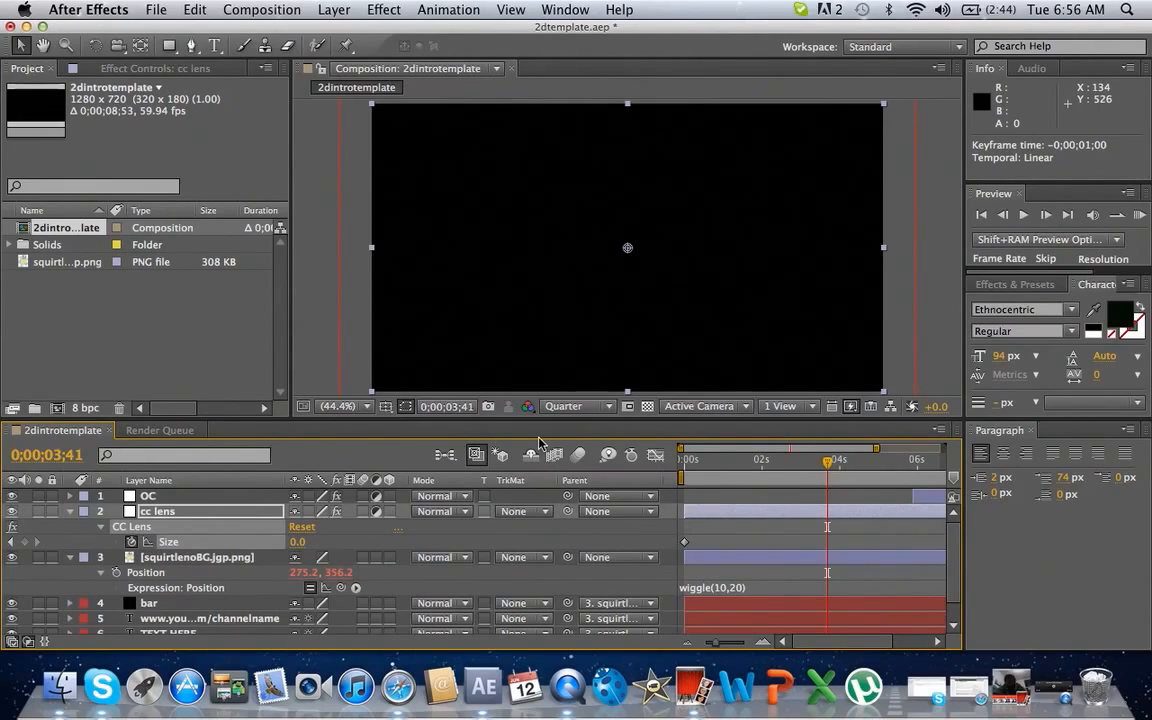
{"action": "mouse_move", "coordinate": [1063, 690]}
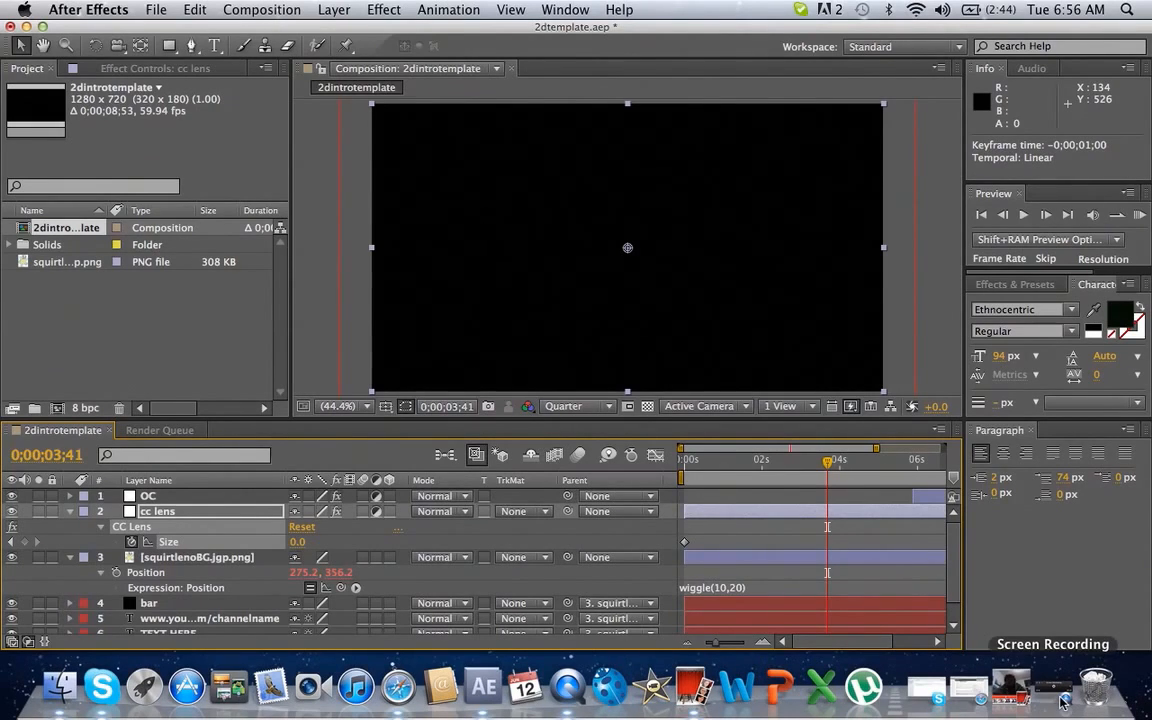